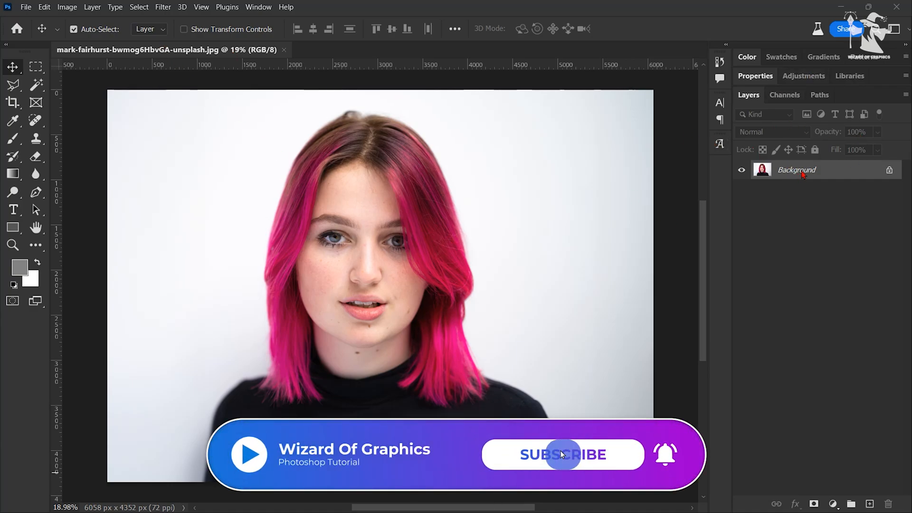
Duplicate the Background layer into a Background copy layer above the original.
left_click(562, 454)
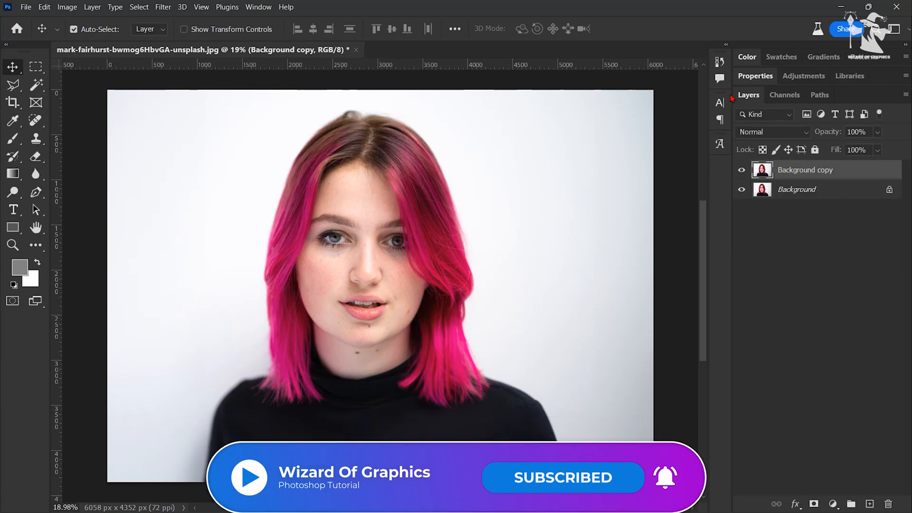
left_click(163, 7)
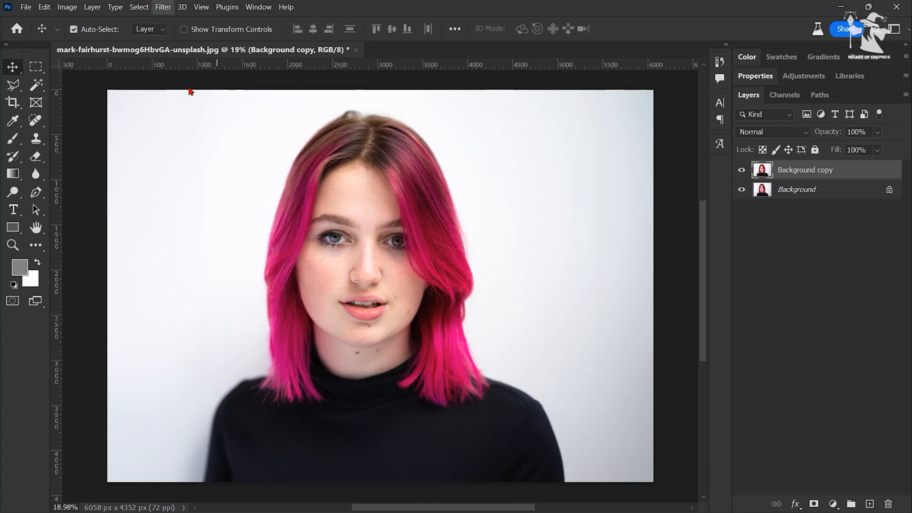
Run the Camera Raw Filter on the copy and start masking the detected Person 1.
left_click(163, 7)
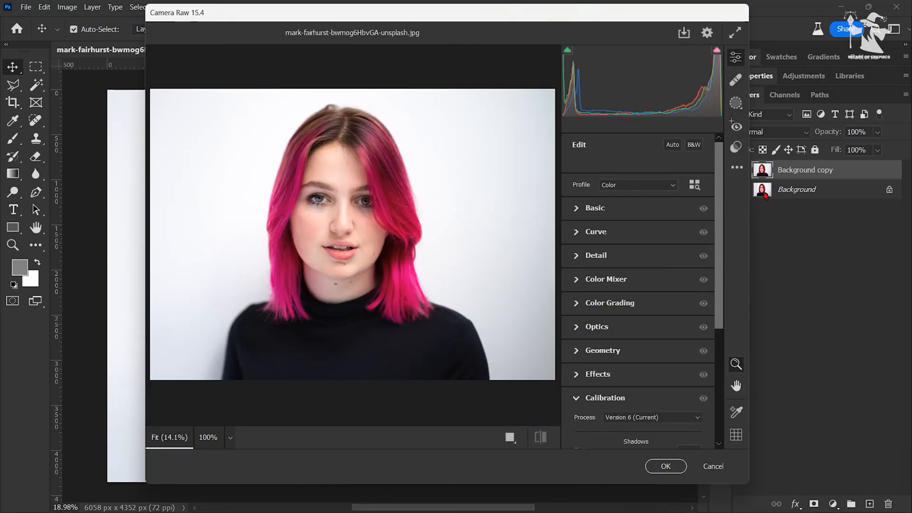
left_click(735, 102)
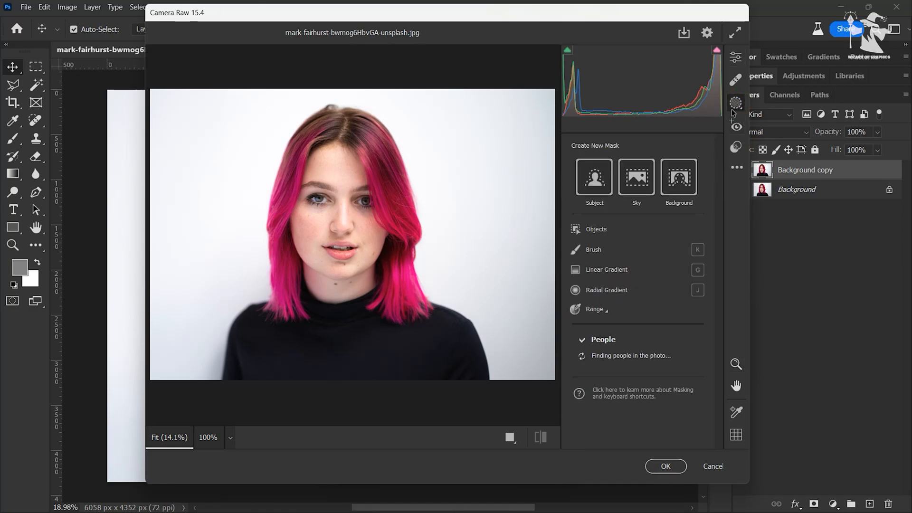
mouse_move(635, 363)
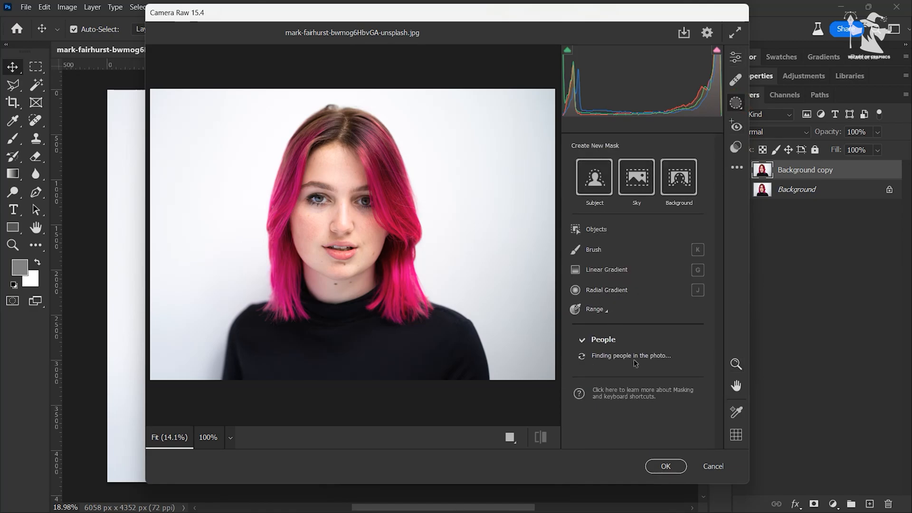
mouse_move(554, 351)
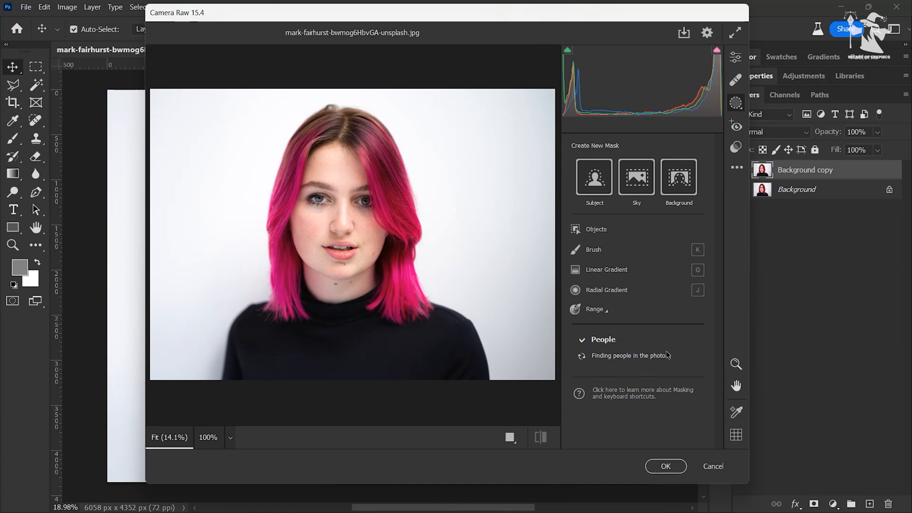
mouse_move(503, 332)
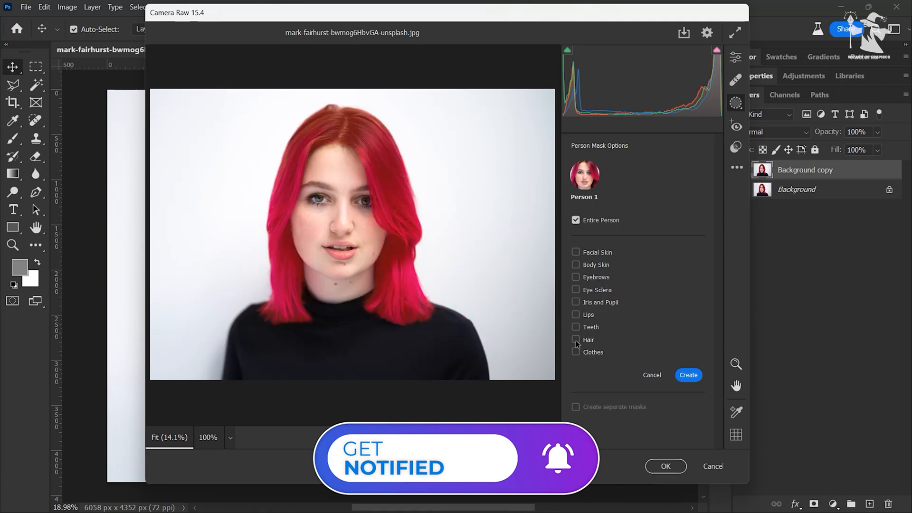
Create a person mask limited to Hair only instead of Entire Person.
left_click(576, 339)
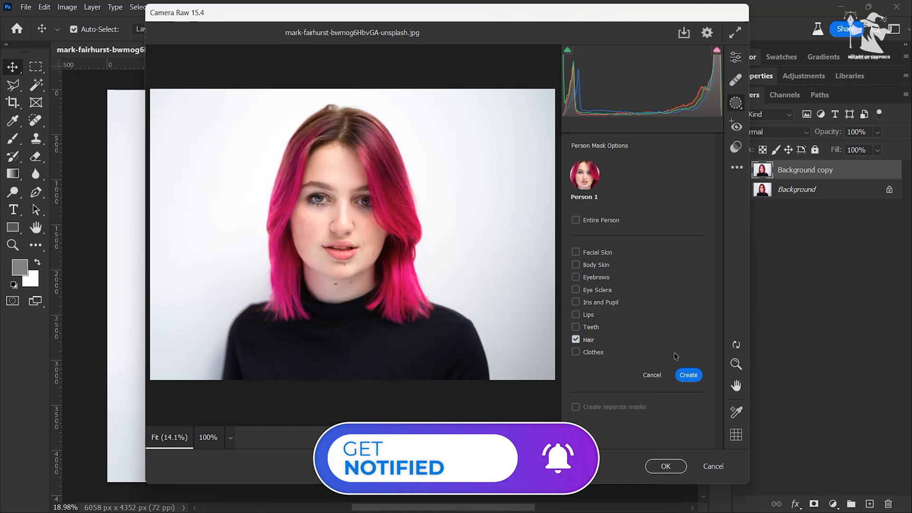
left_click(688, 375)
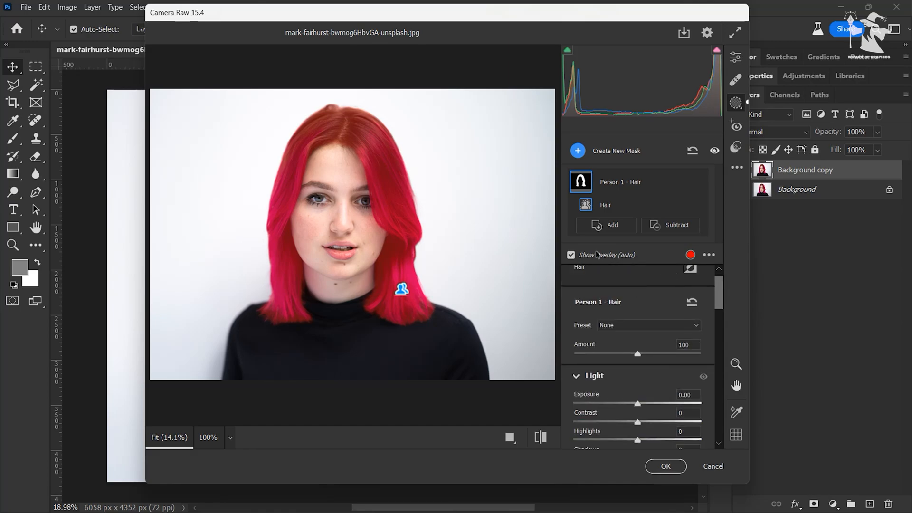
mouse_move(571, 254)
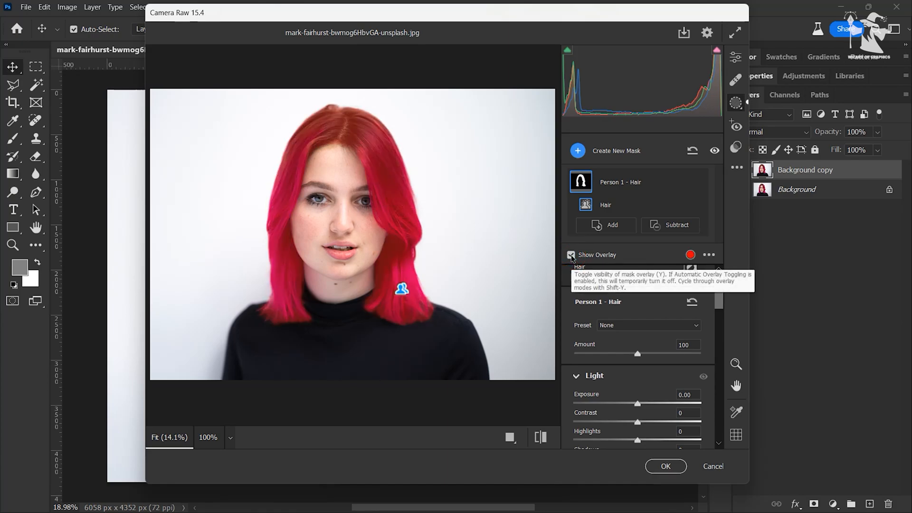
Check the Mask Overlay Color settings and leave them unchanged.
left_click(690, 254)
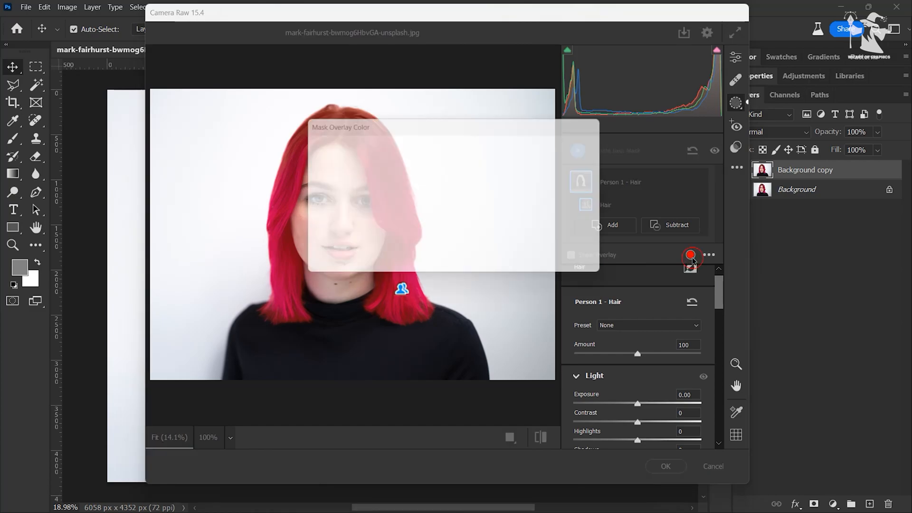
left_click(690, 256)
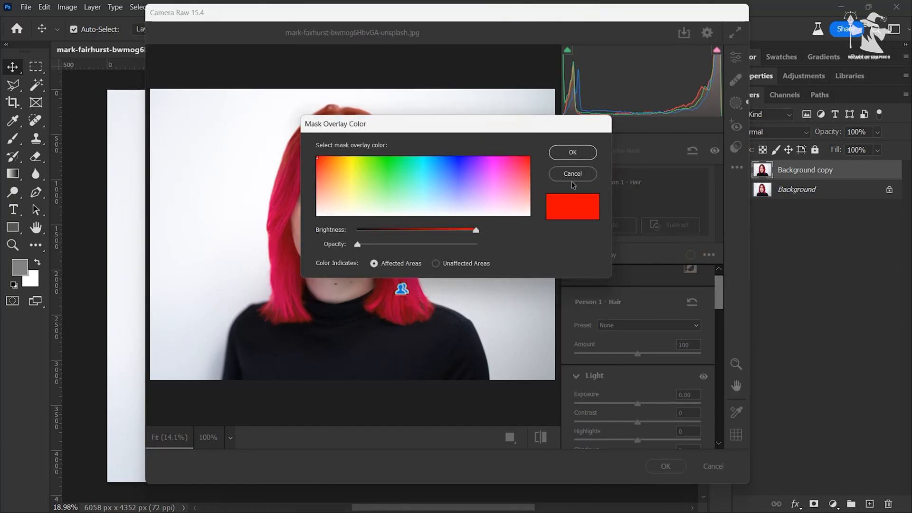
left_click(570, 173)
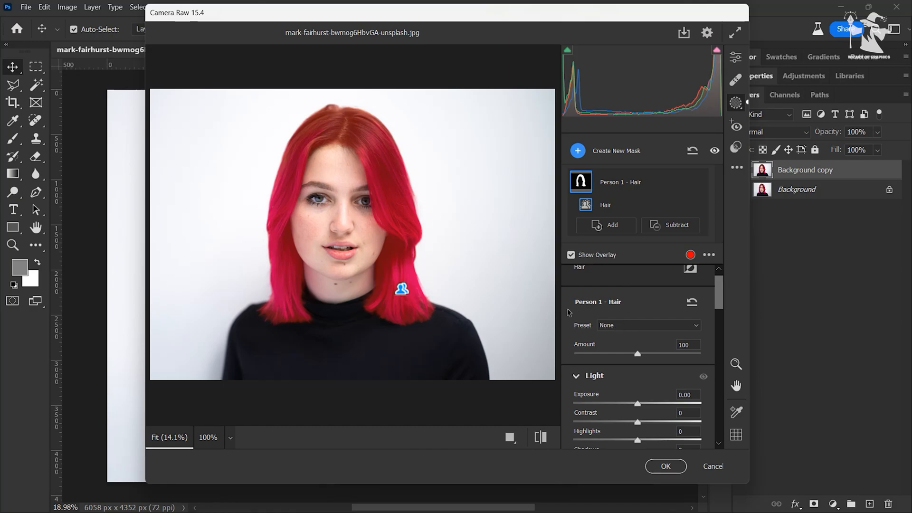
Shift the masked hair Hue to -88.4, turning the pink hair purple-blue.
scroll("down", 3)
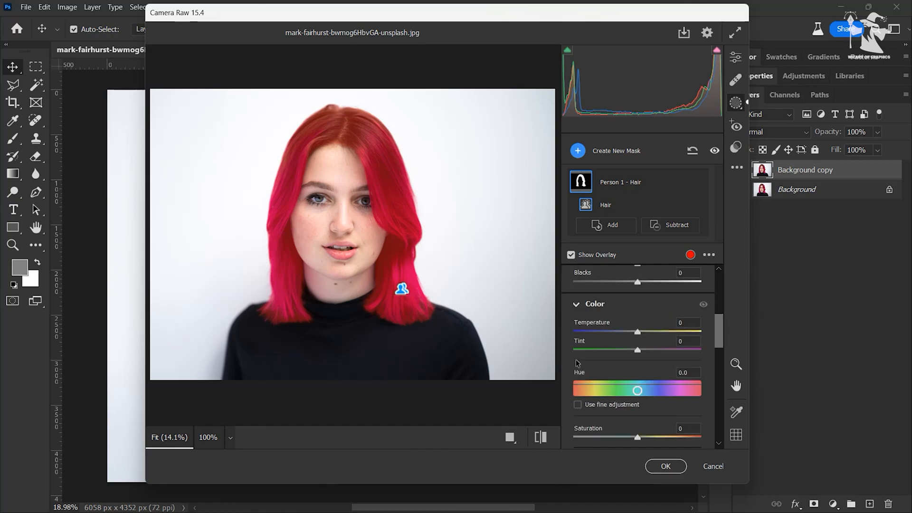
left_click_drag(637, 389, 634, 389)
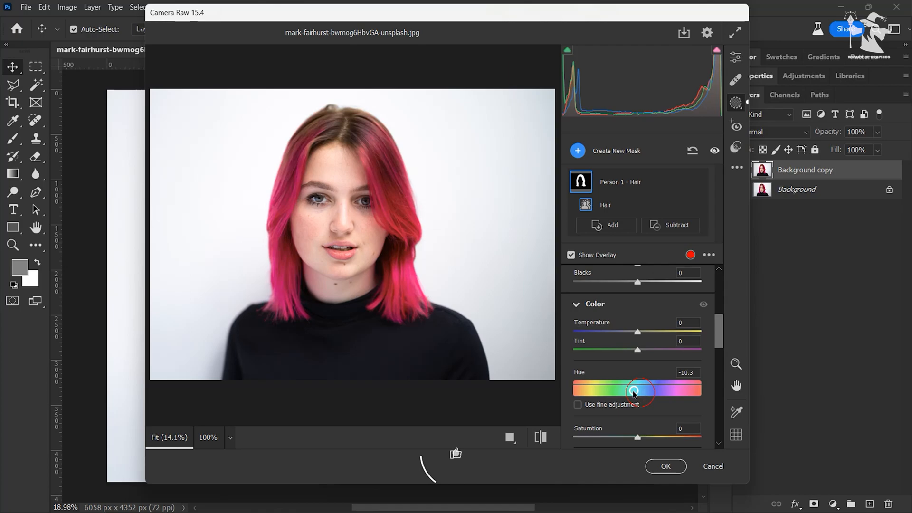
left_click_drag(634, 390, 606, 390)
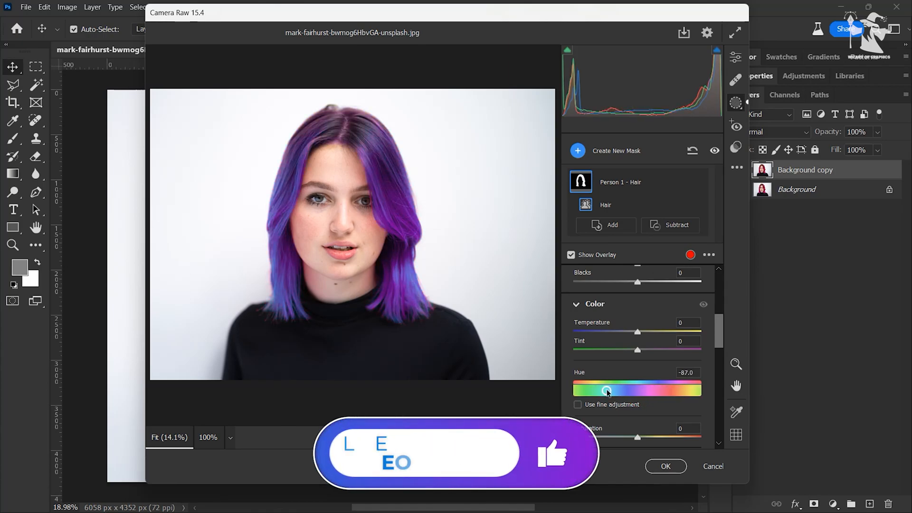
left_click_drag(606, 391, 604, 390)
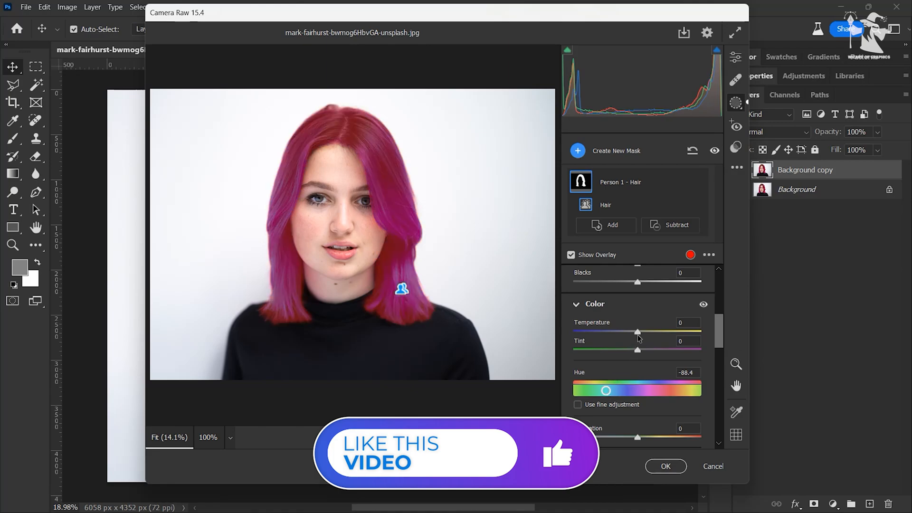
Set the hair's Temperature to +2 and Tint to -26 for a cooler purple.
left_click_drag(636, 331, 645, 331)
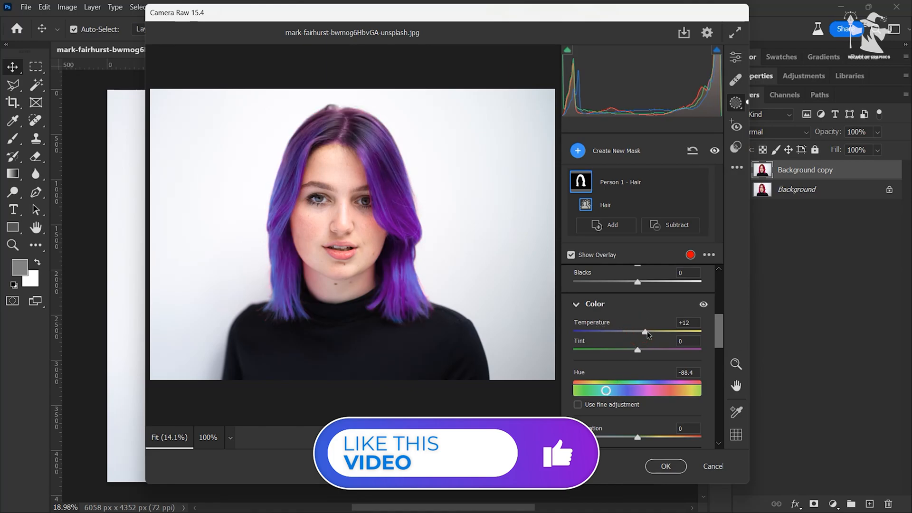
left_click_drag(644, 331, 638, 332)
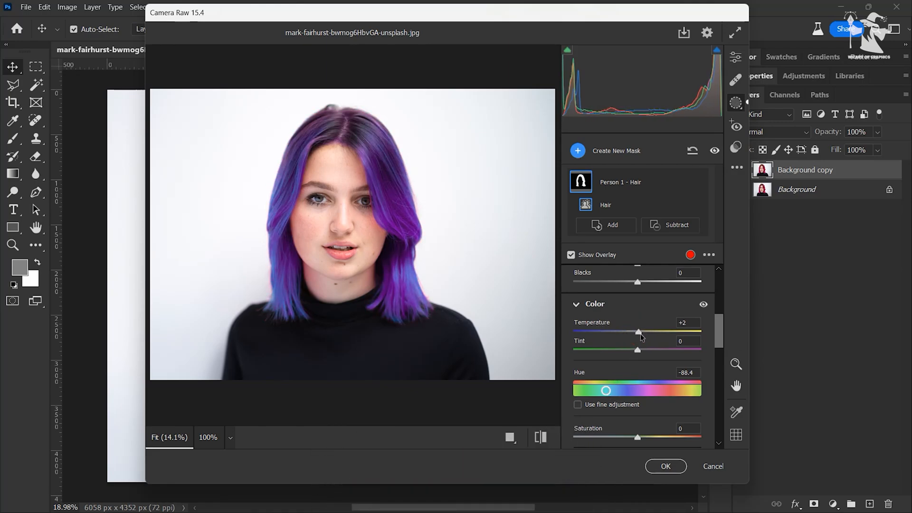
left_click_drag(637, 349, 620, 349)
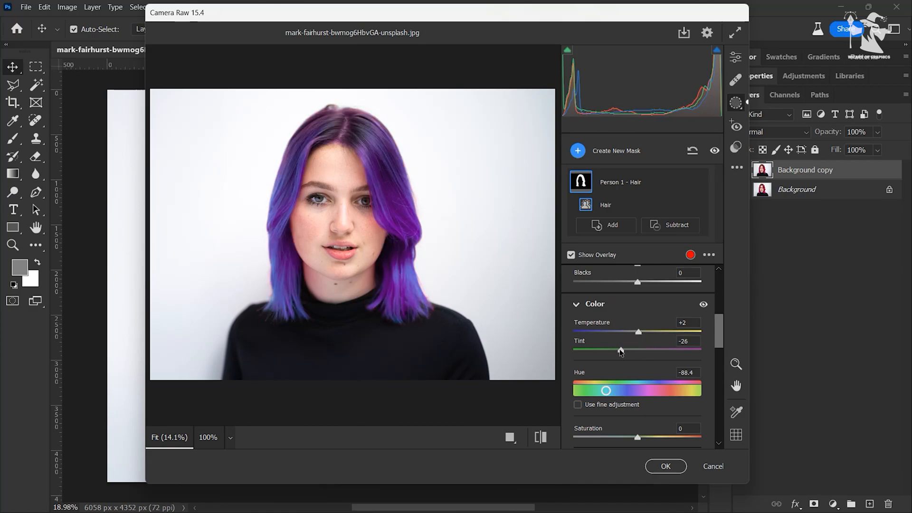
left_click_drag(622, 350, 640, 350)
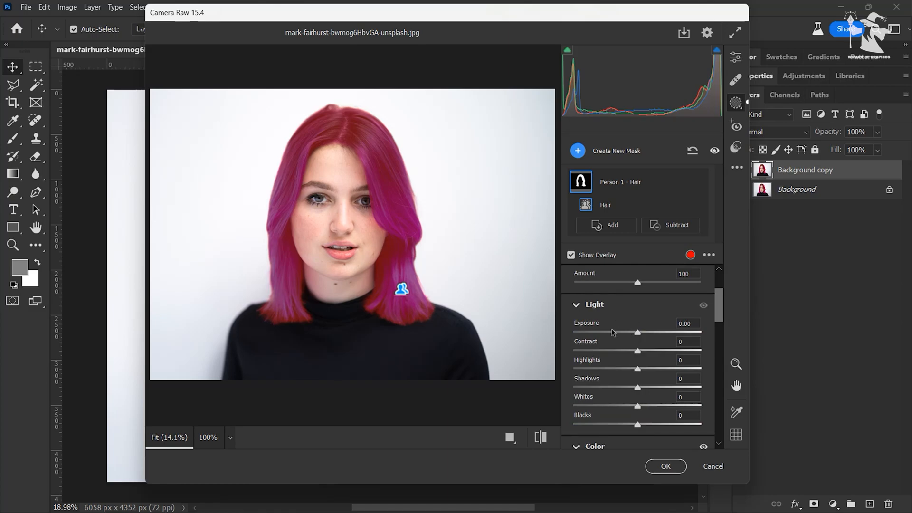
mouse_move(541, 311)
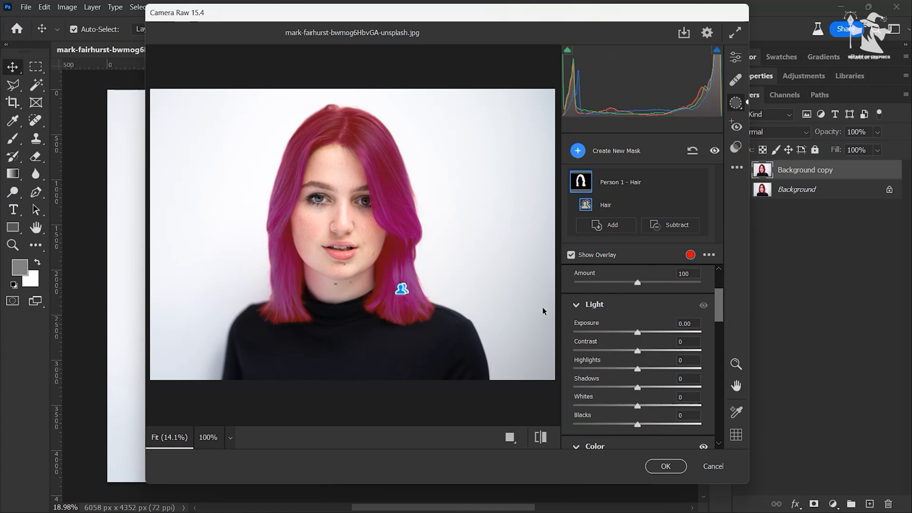
Raise the hair's Exposure to +0.85, Contrast to +8 and Highlights to +21.
left_click_drag(637, 332, 648, 332)
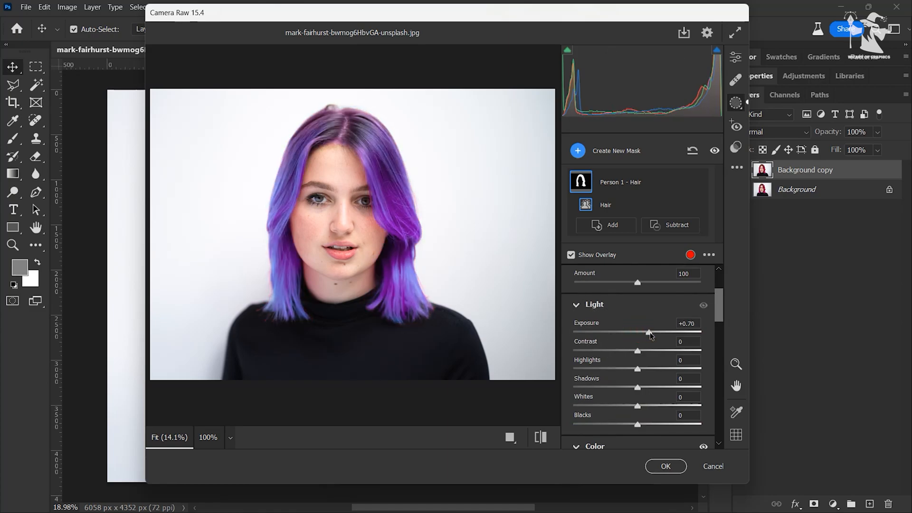
left_click_drag(647, 332, 654, 332)
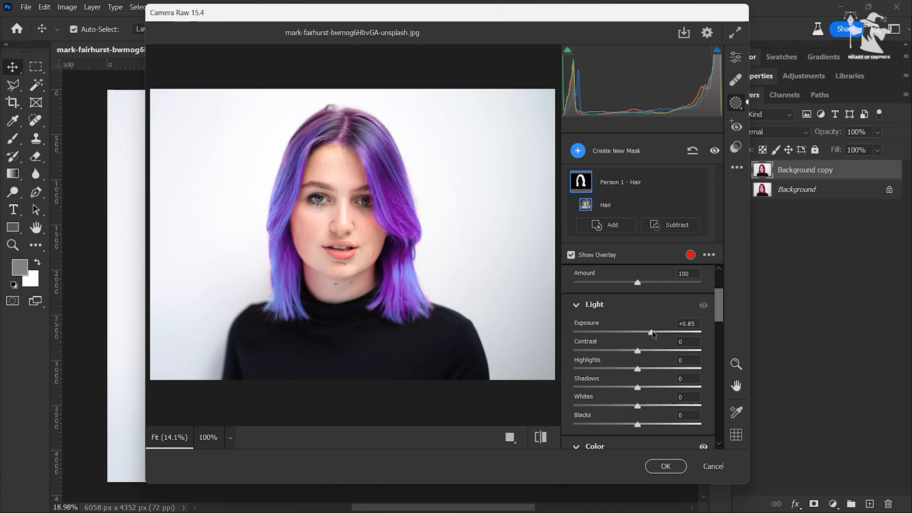
left_click_drag(637, 350, 621, 350)
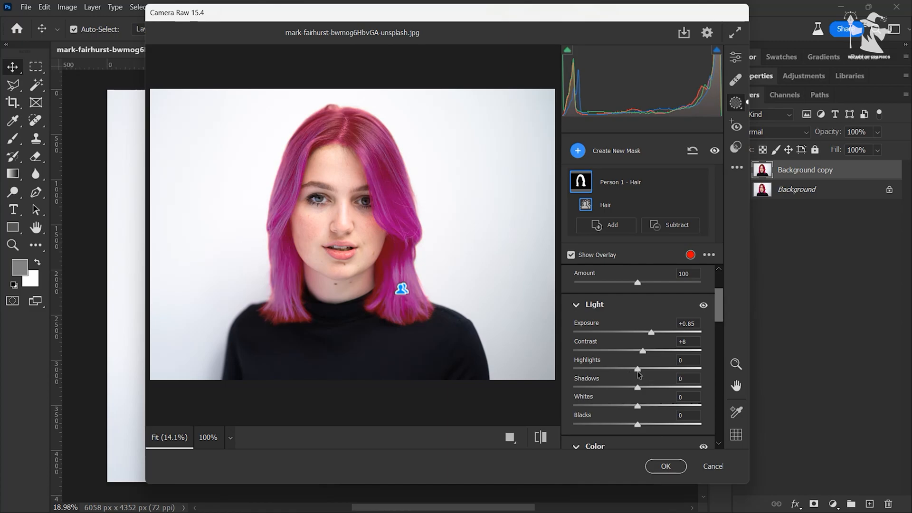
left_click_drag(638, 368, 650, 369)
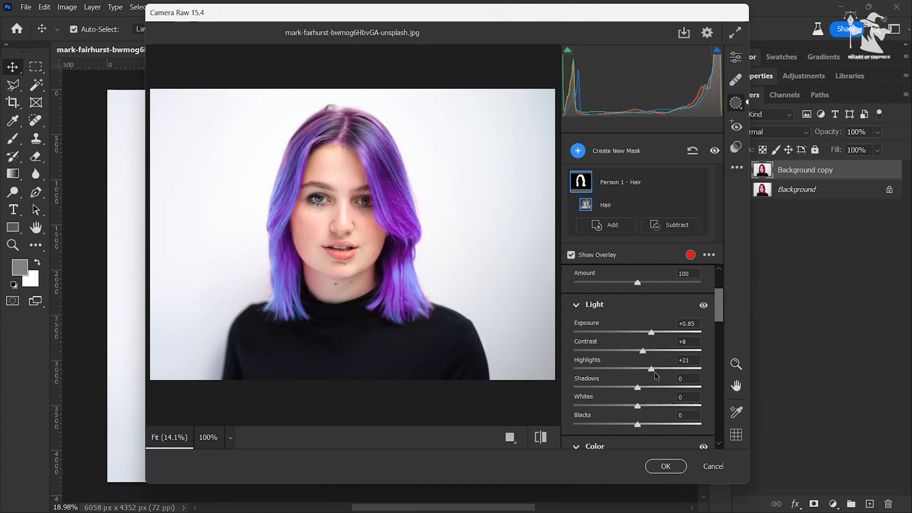
left_click_drag(651, 369, 642, 369)
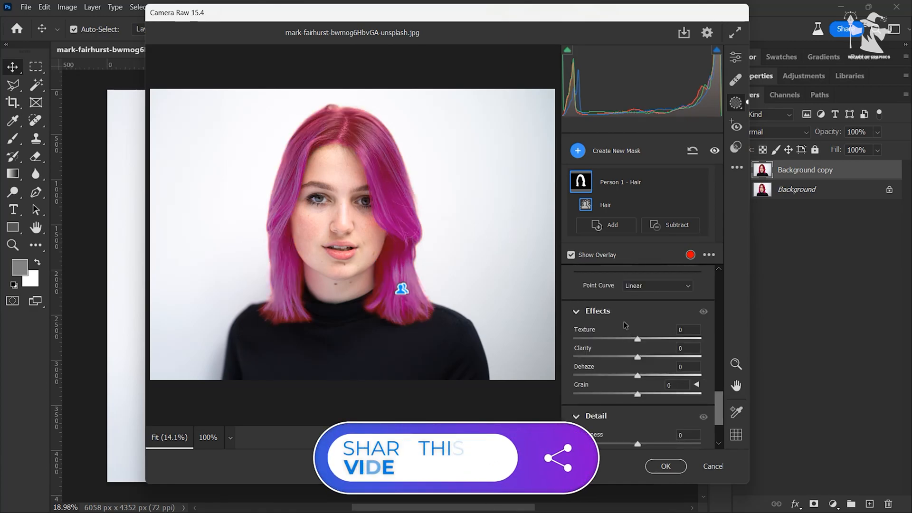
scroll("down", 3)
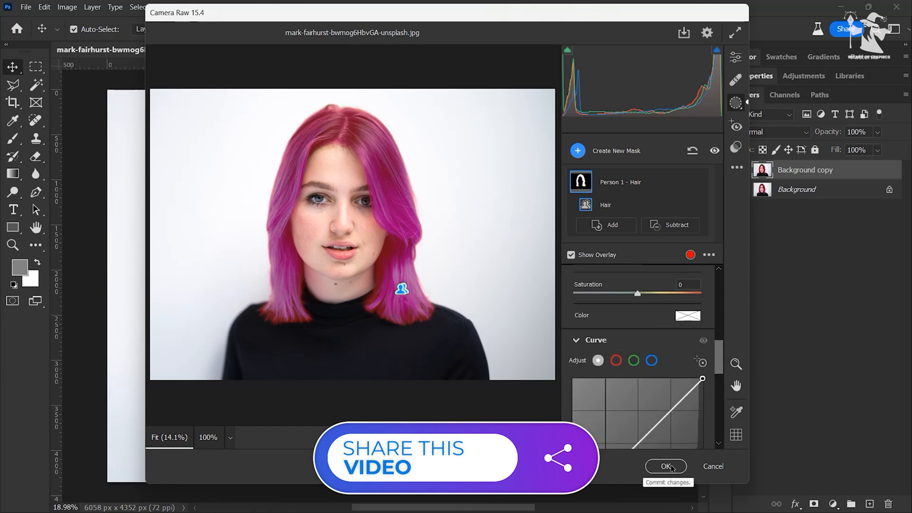
Commit the Camera Raw edits to Background copy and add a layer mask to it.
left_click(665, 466)
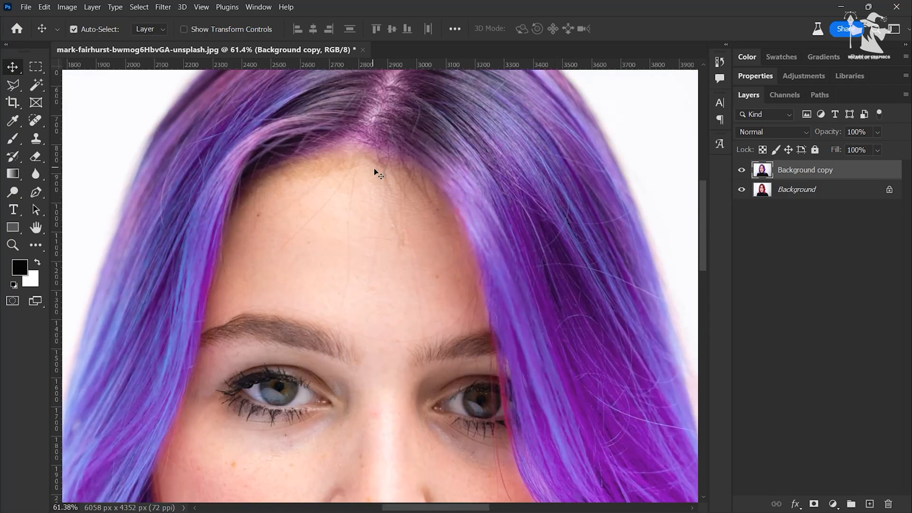
mouse_move(324, 132)
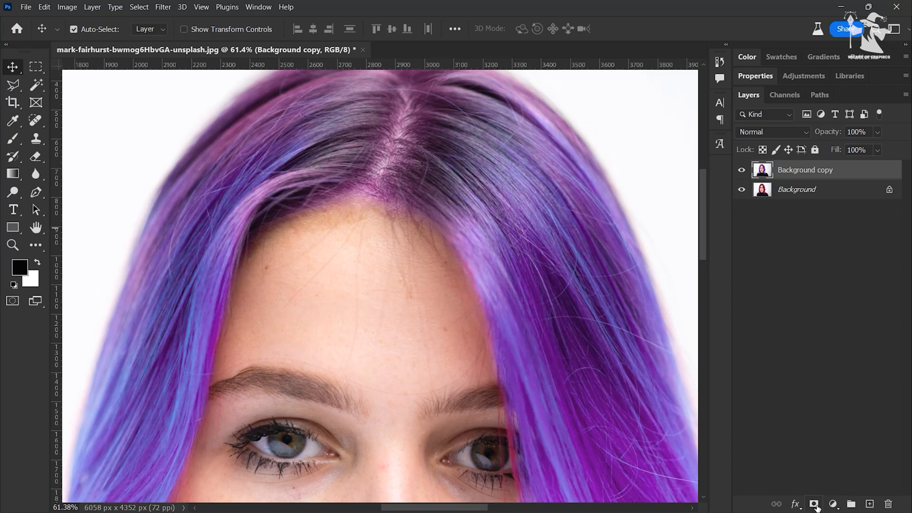
left_click(813, 503)
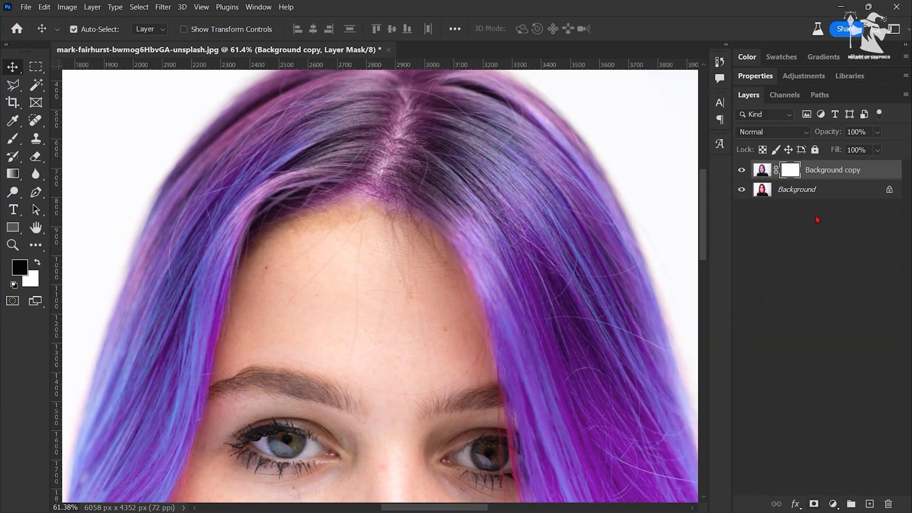